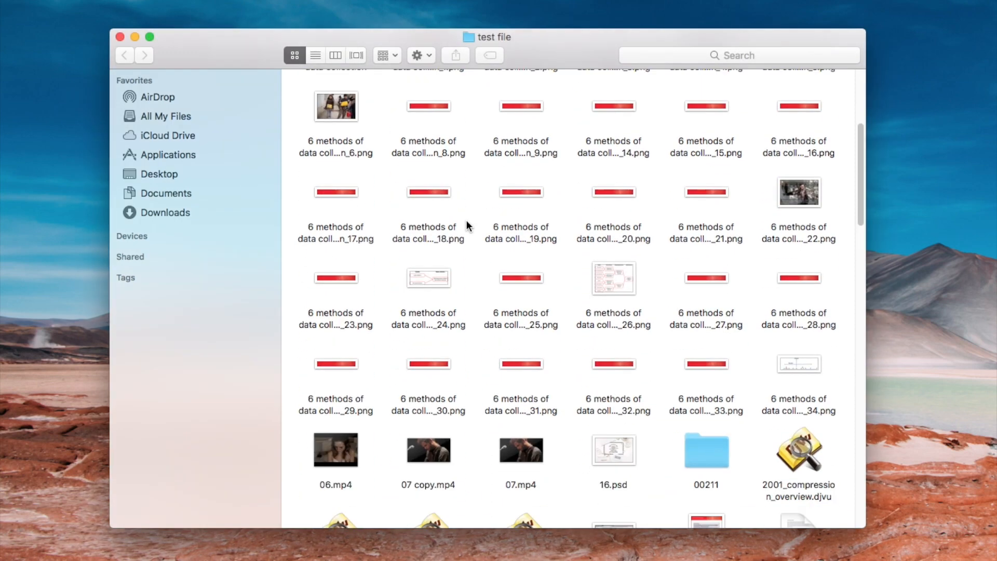
- Open the preferences with image similarity at 72% and switch to the Ignore list tab
scroll(down, 3)
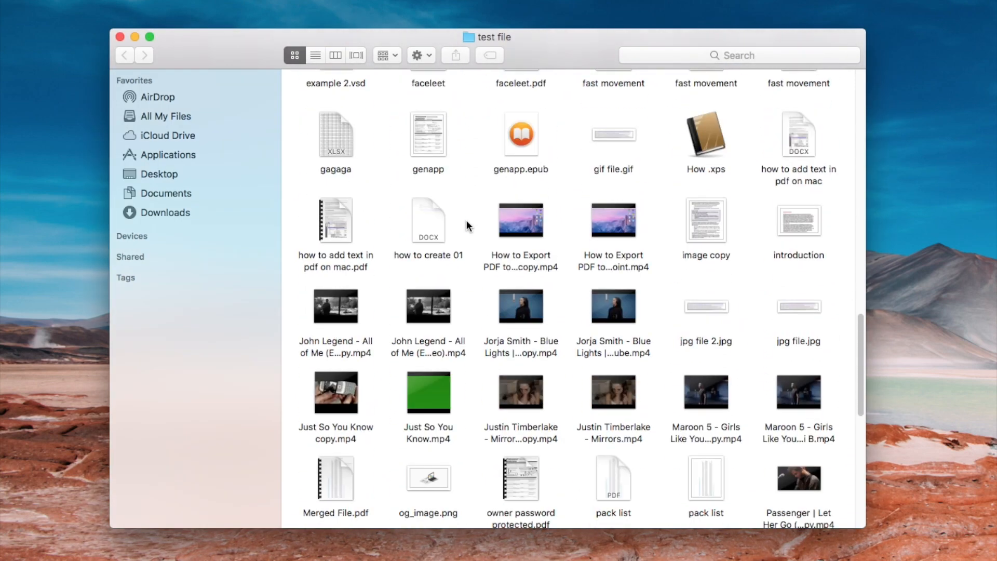
scroll(down, 3)
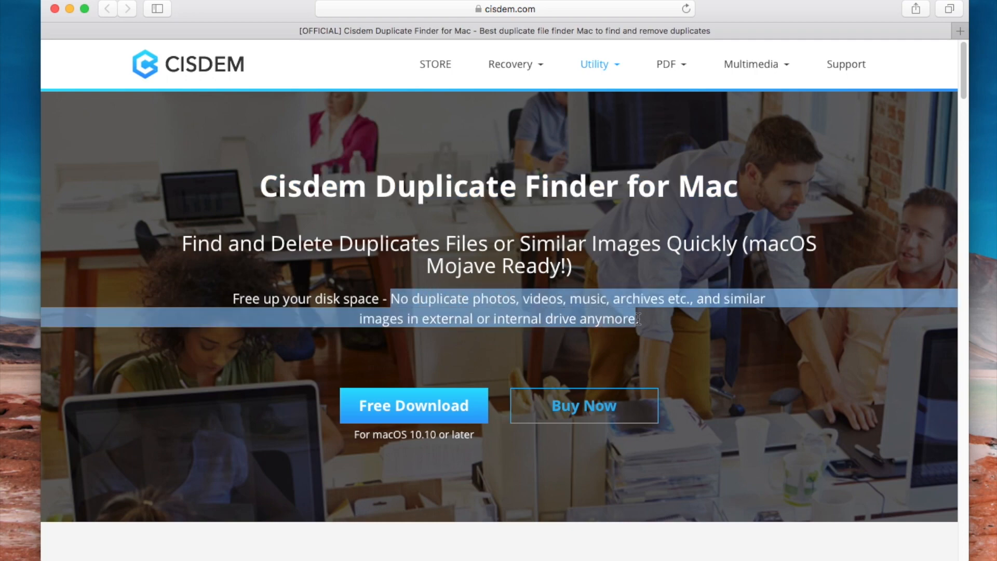
scroll(down, 3)
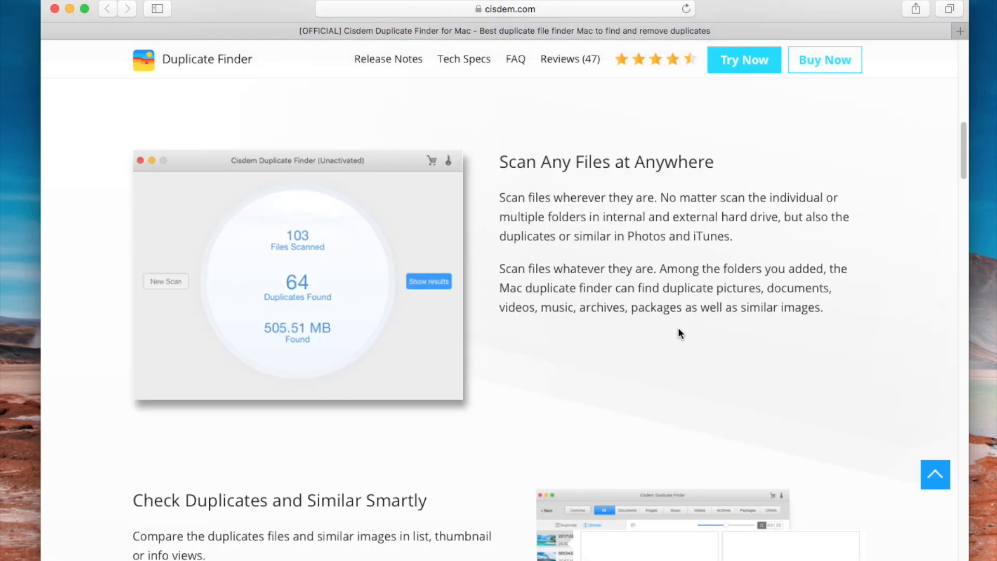
scroll(down, 3)
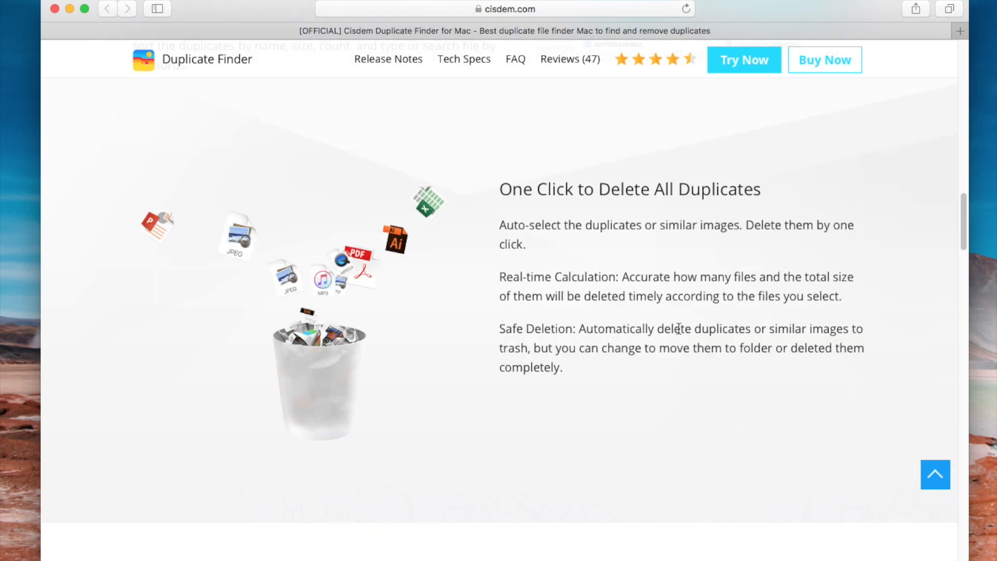
scroll(down, 3)
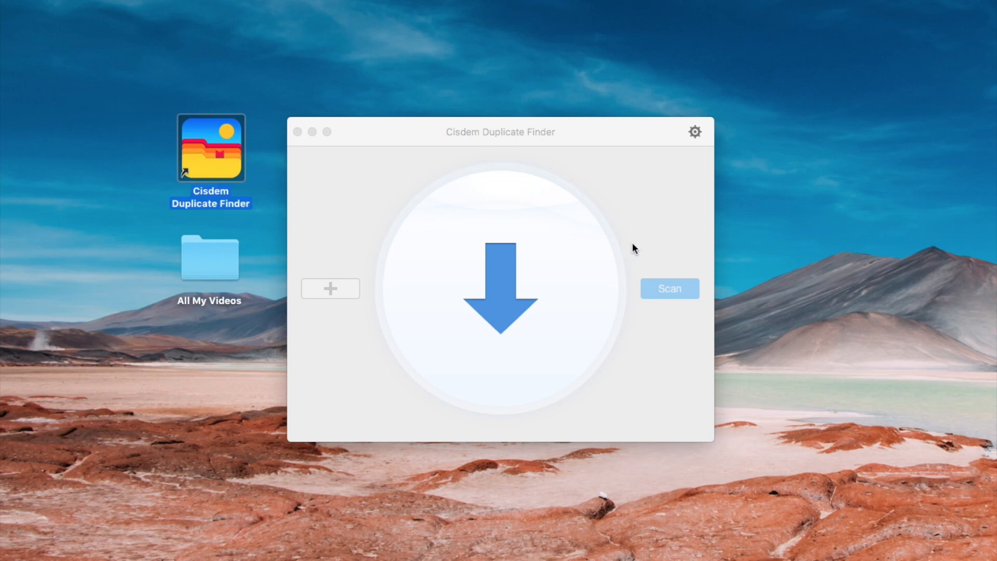
click(694, 131)
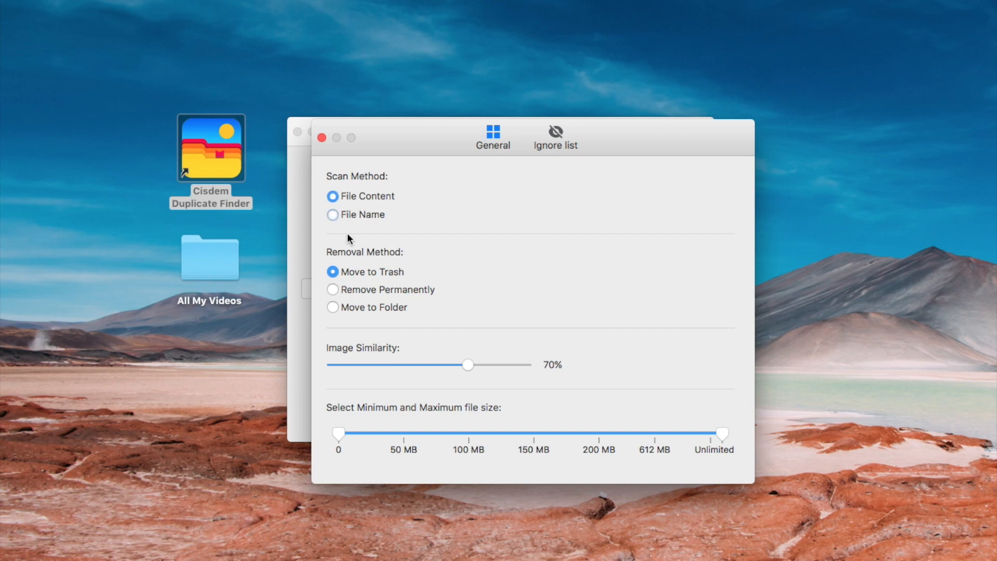
mouse_move(378, 363)
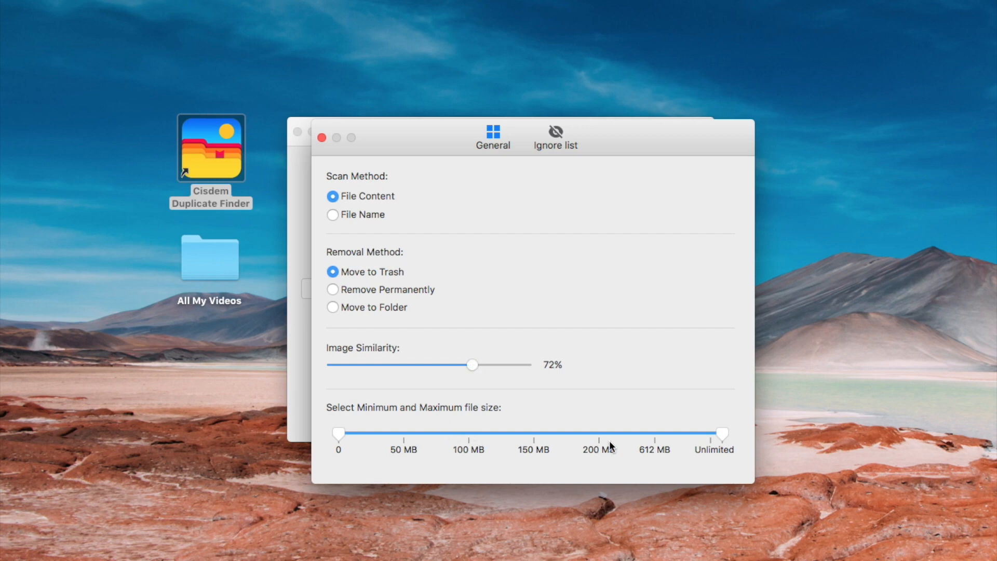
click(554, 136)
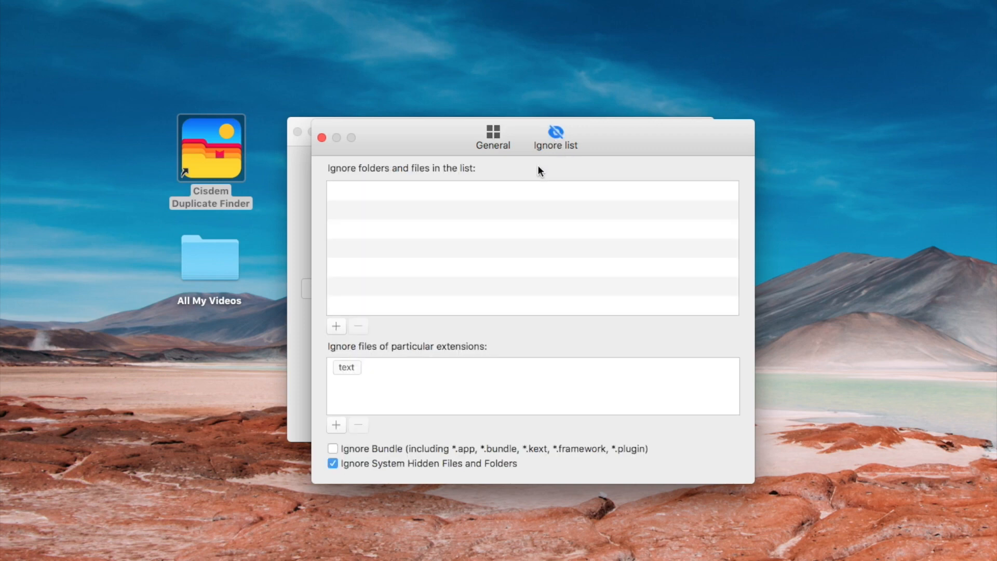
- Start adding an ignored folder, pick 2.pdf, then cancel the chooser without adding anything
click(336, 326)
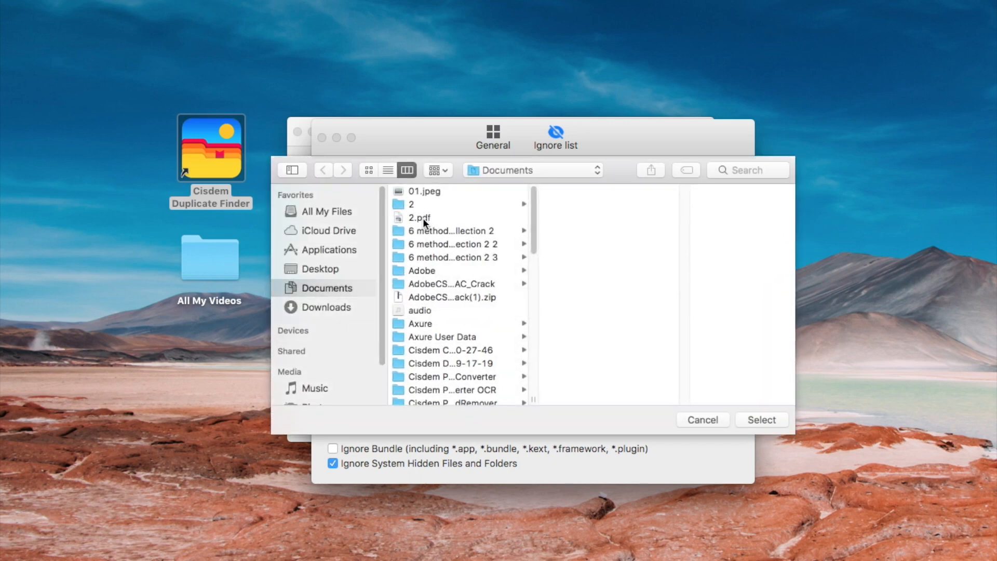
click(419, 218)
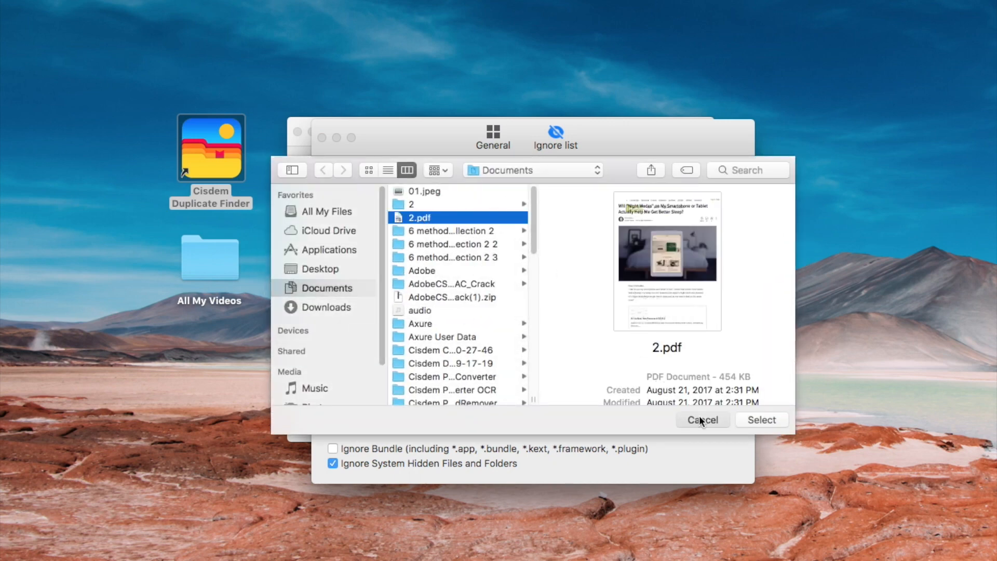
click(702, 419)
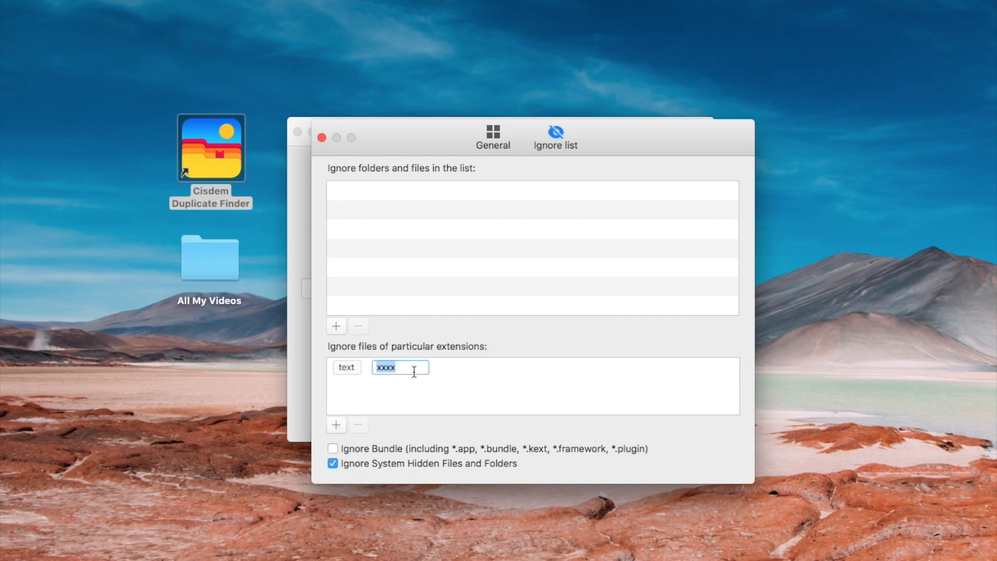
- Add the 3GP extension to the ignore list and close the preferences
text(3)
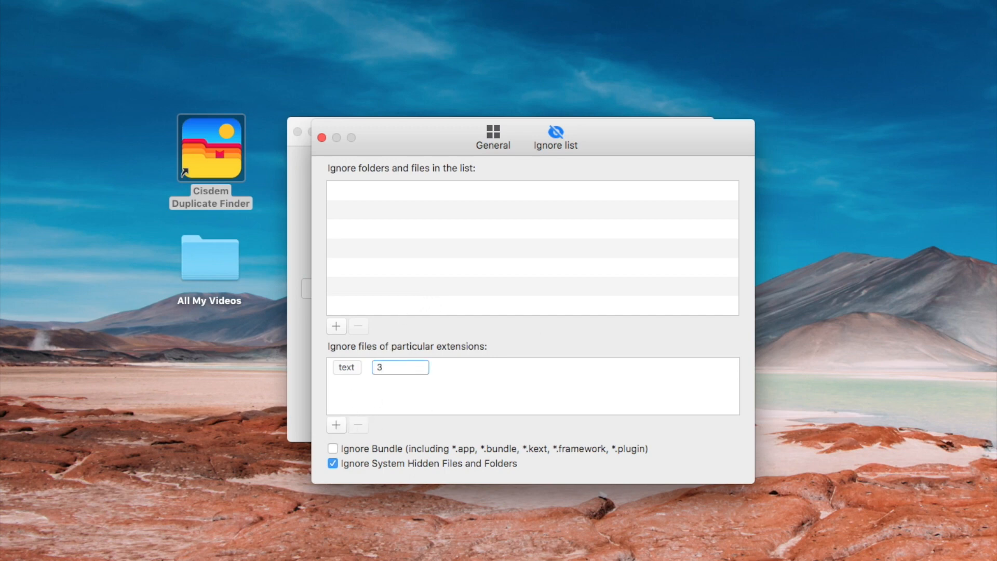
text(GP)
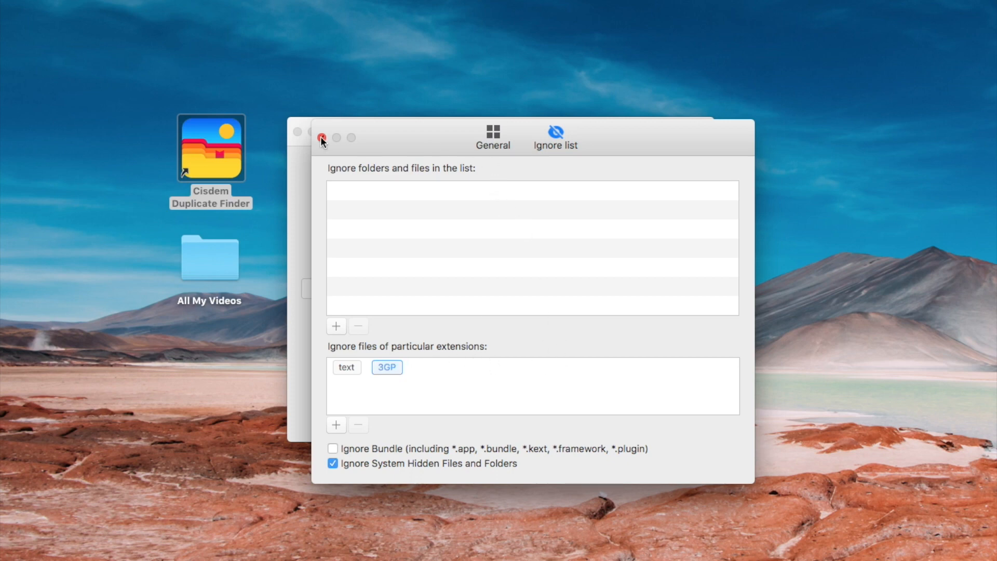
click(322, 138)
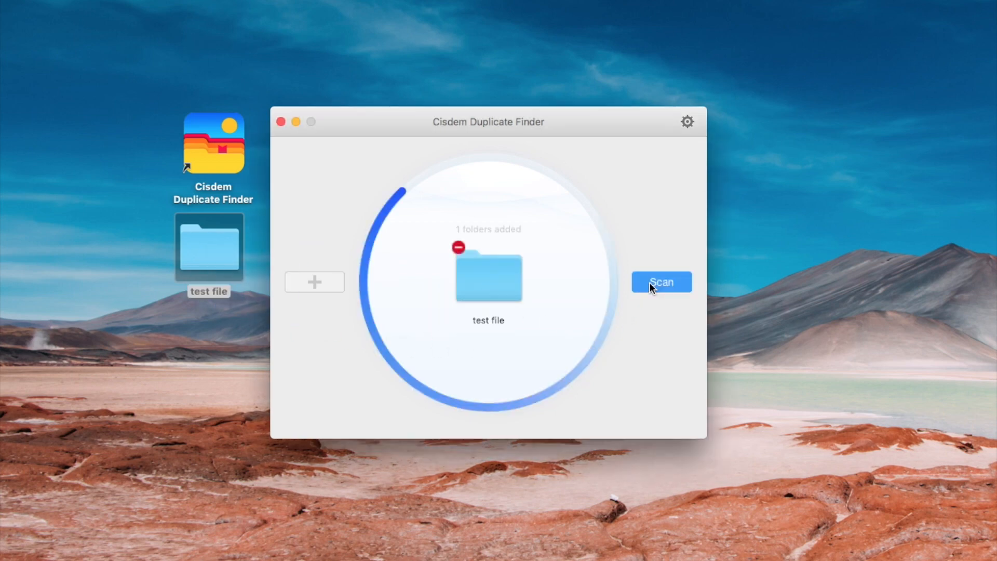
- Scan the test file folder and list the 10 duplicate videos (316.35 MB)
click(660, 282)
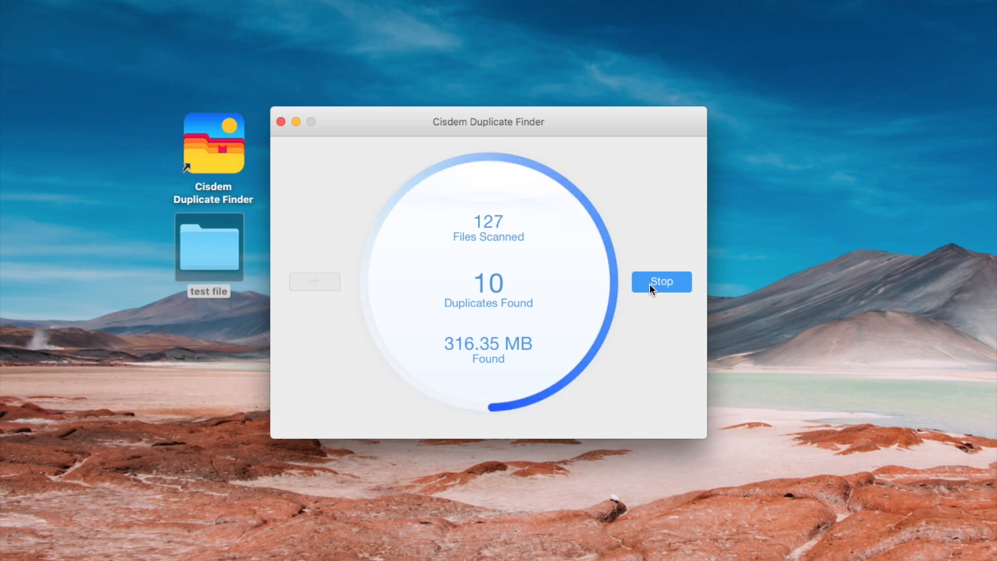
click(660, 280)
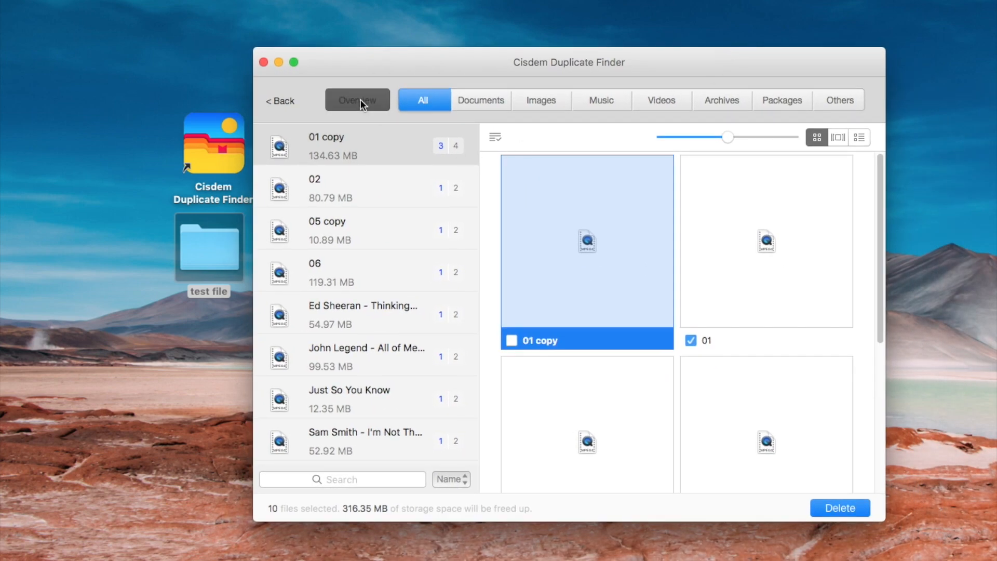
click(357, 100)
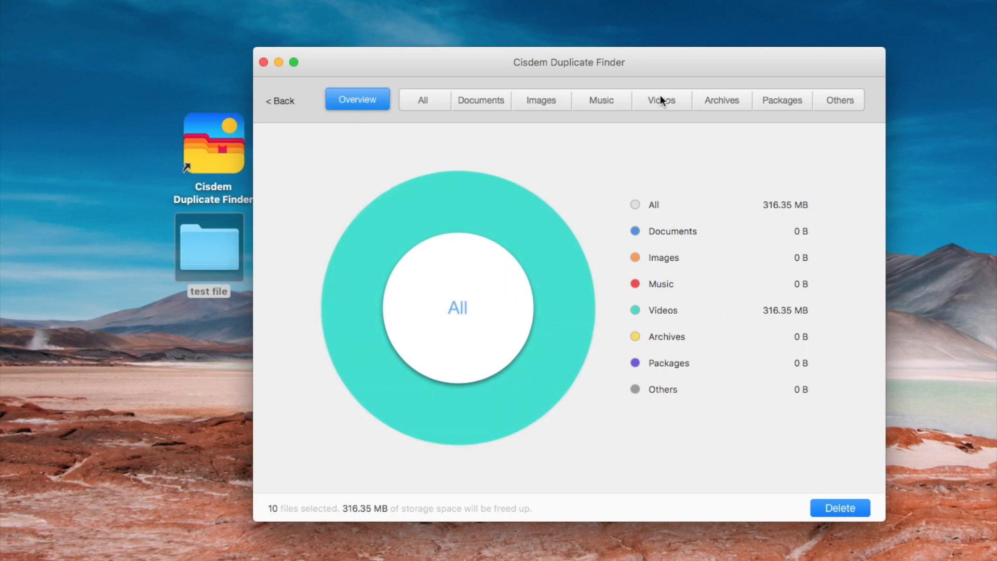
click(661, 99)
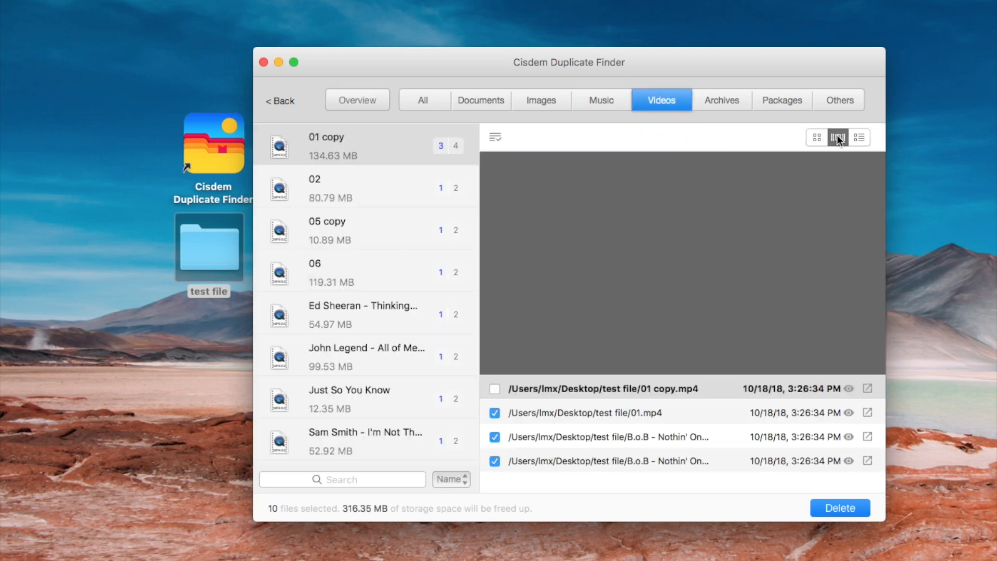
- Preview the duplicate videos in the 01 copy group, including its third duplicate
click(838, 136)
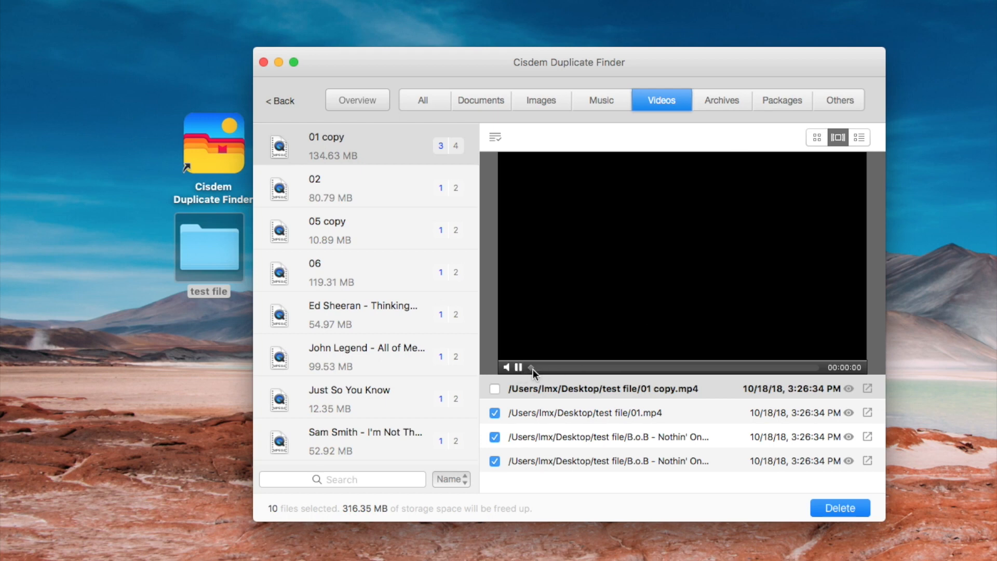
click(508, 367)
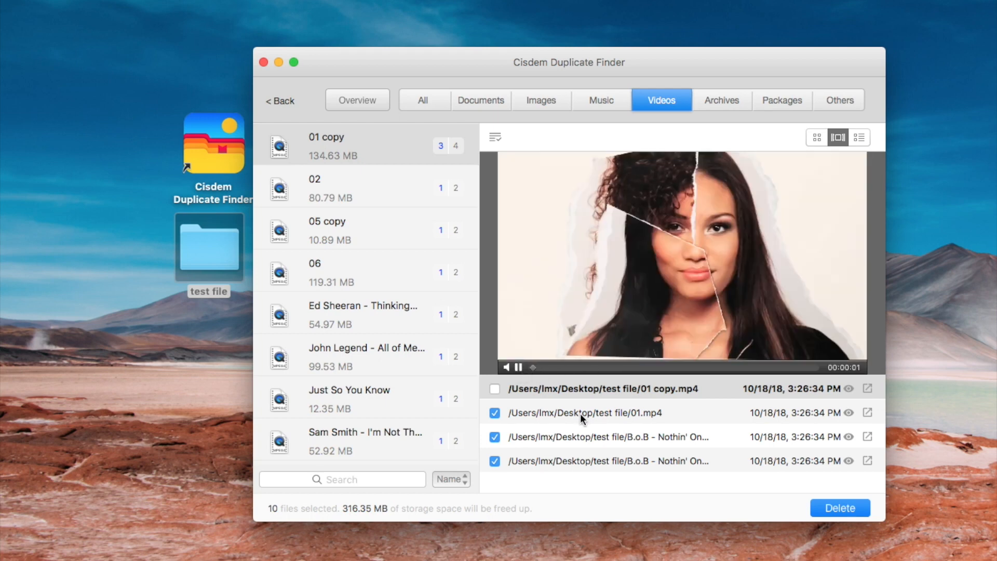
click(604, 436)
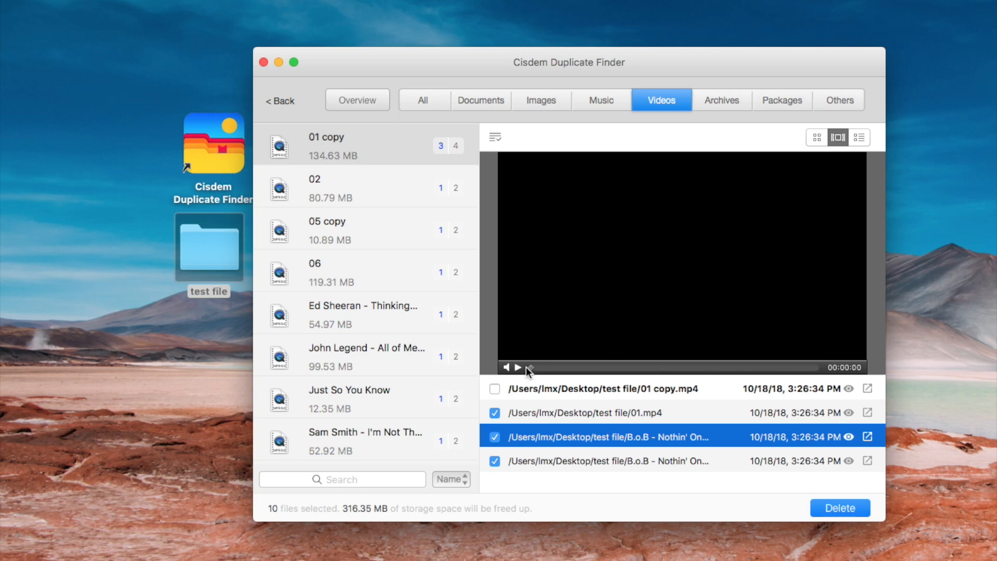
click(506, 367)
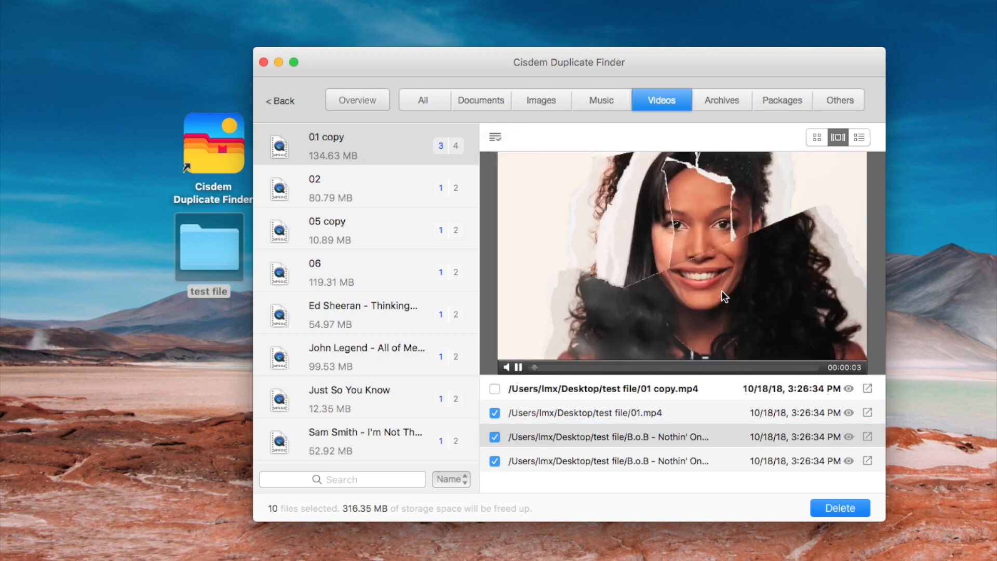
- Preview the 05 copy group, then delete the 7 selected duplicates (215.38 MB)
click(356, 229)
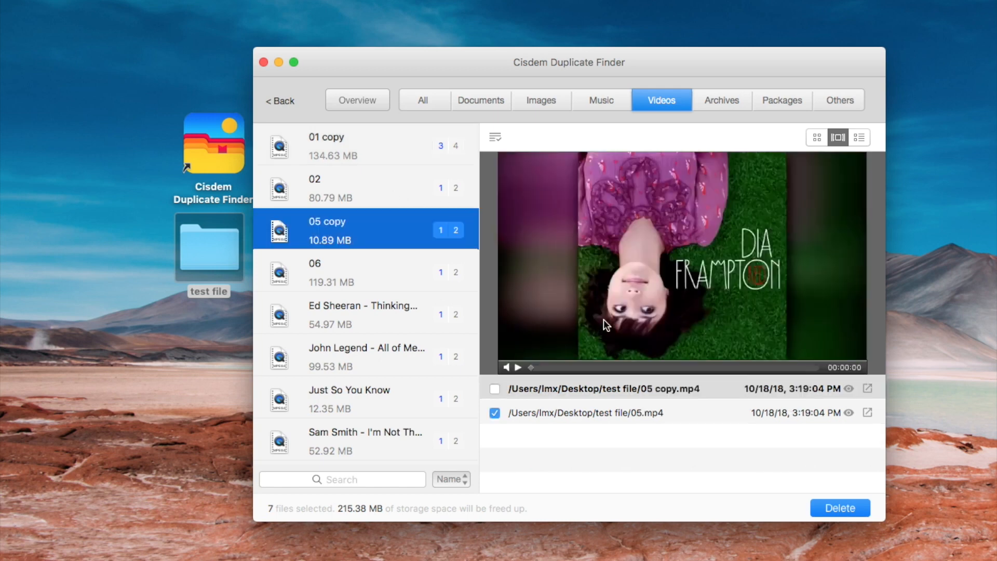
click(514, 367)
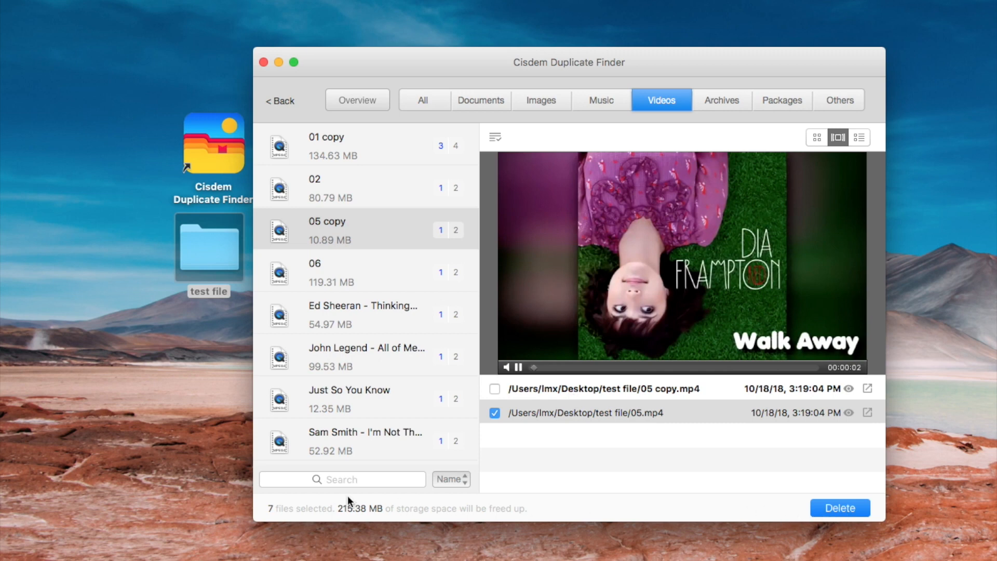
mouse_move(290, 495)
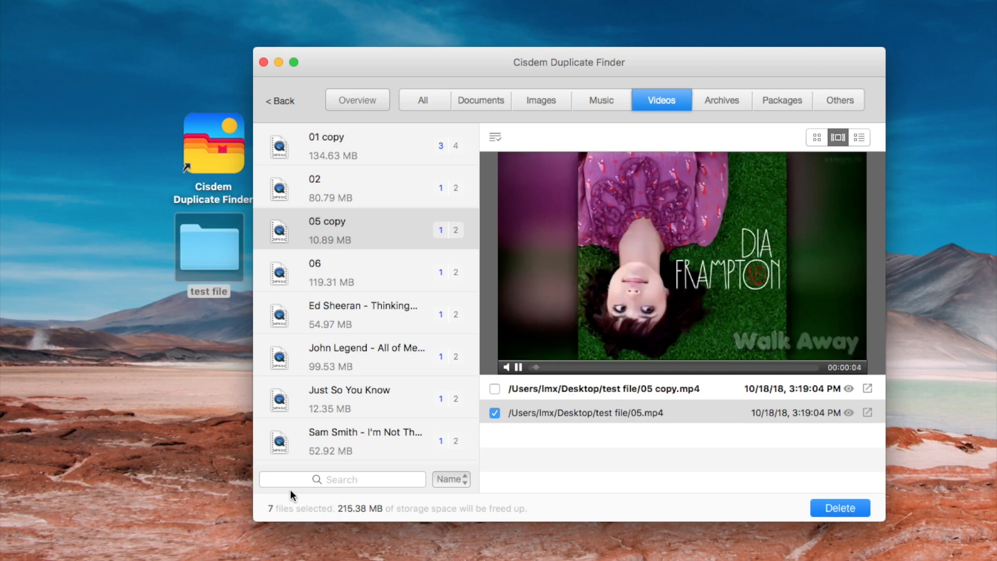
click(839, 507)
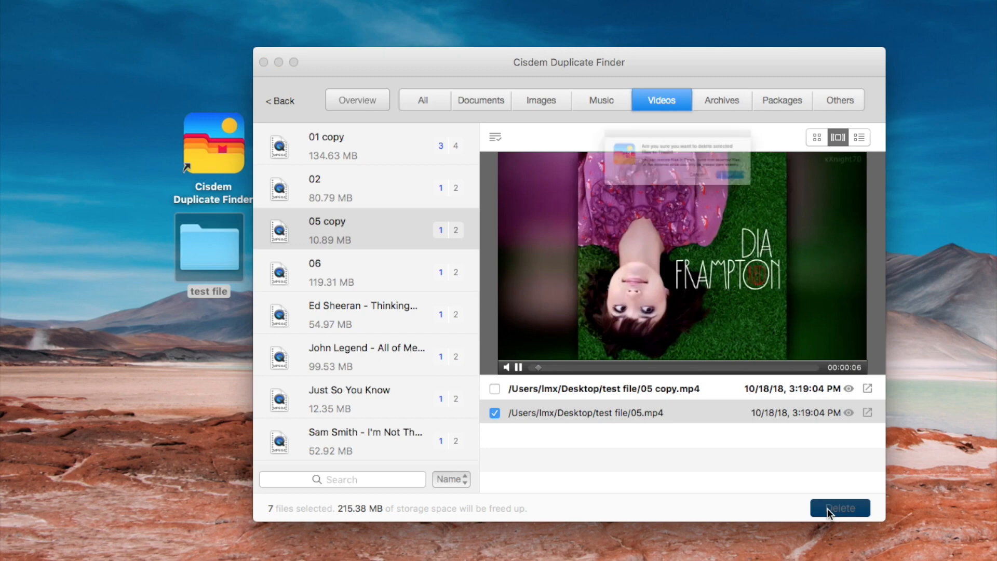